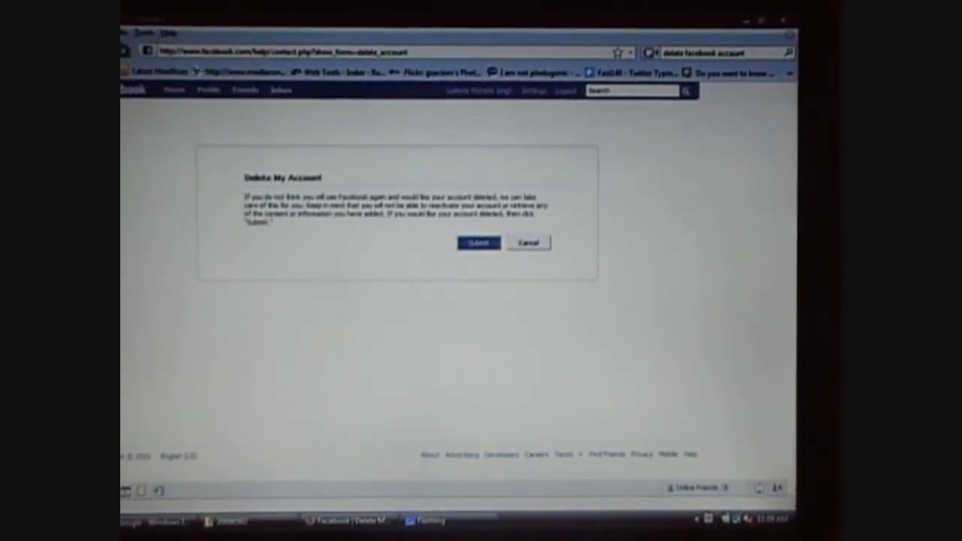
Step: Submit the account deletion request, reaching the password and captcha confirmation
left_click(478, 244)
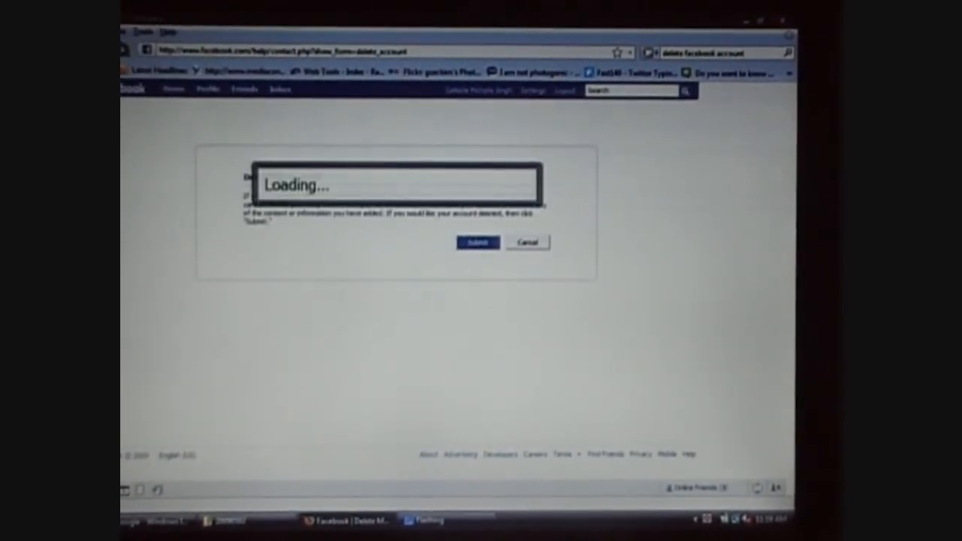
left_click(477, 242)
type("skowhegan spancey")
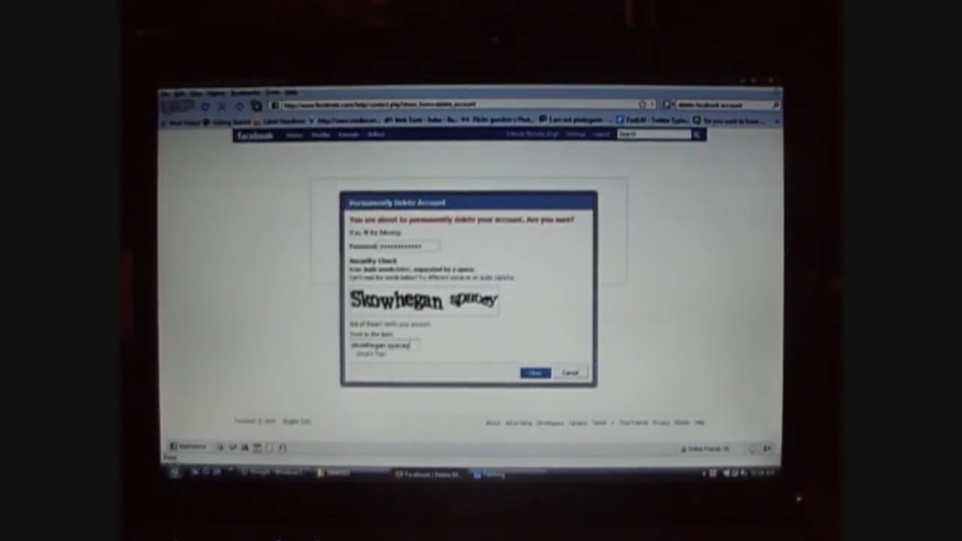
Step: Confirm permanent deletion and acknowledge the notice, leaving the account scheduled for deletion
left_click(535, 373)
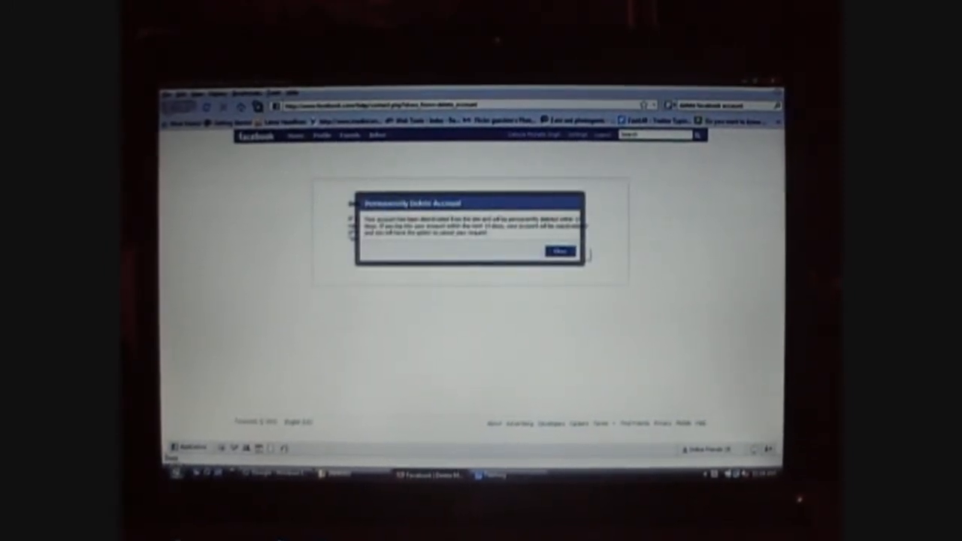
left_click(560, 250)
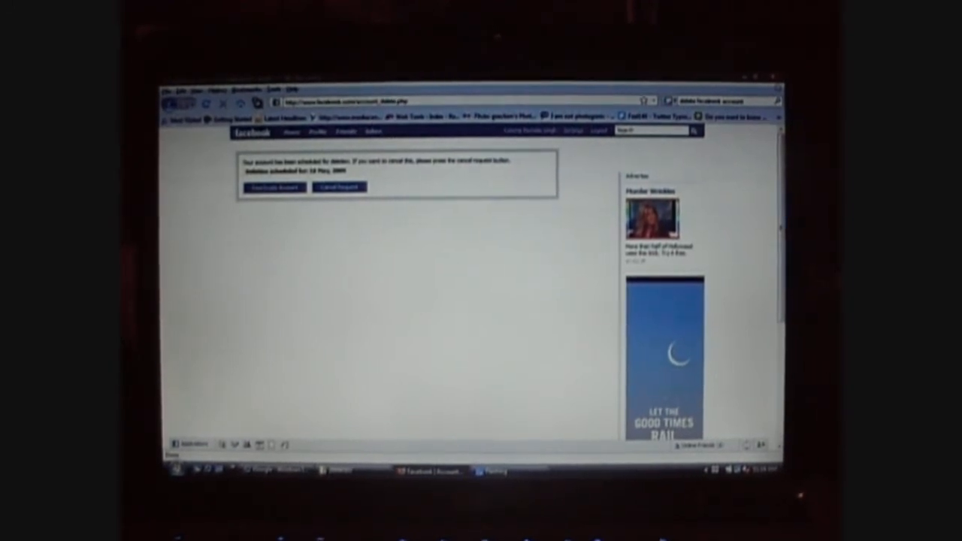
left_click(576, 132)
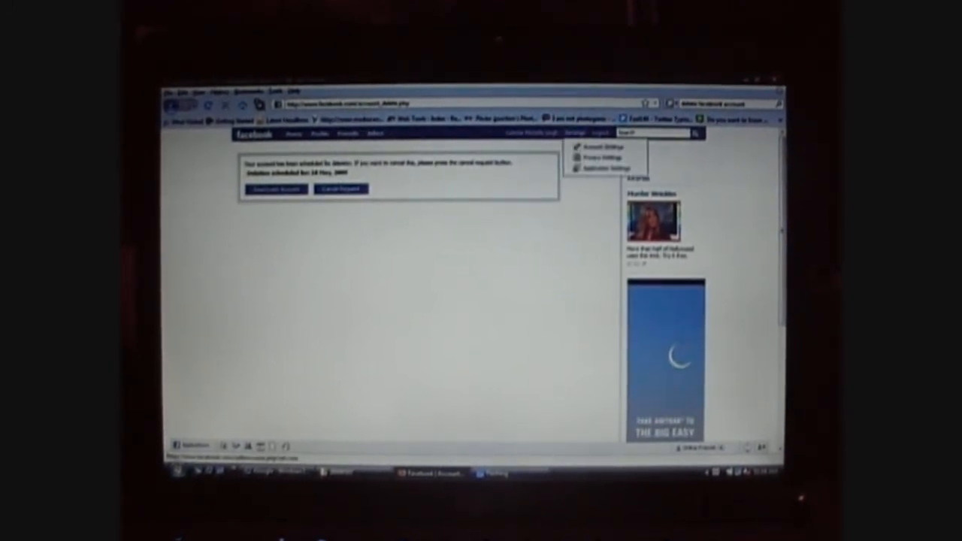